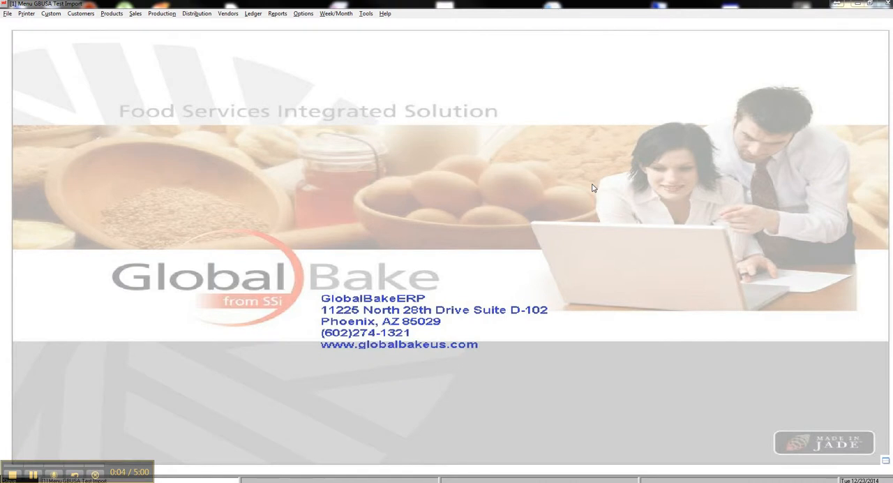
mouse_move(621, 182)
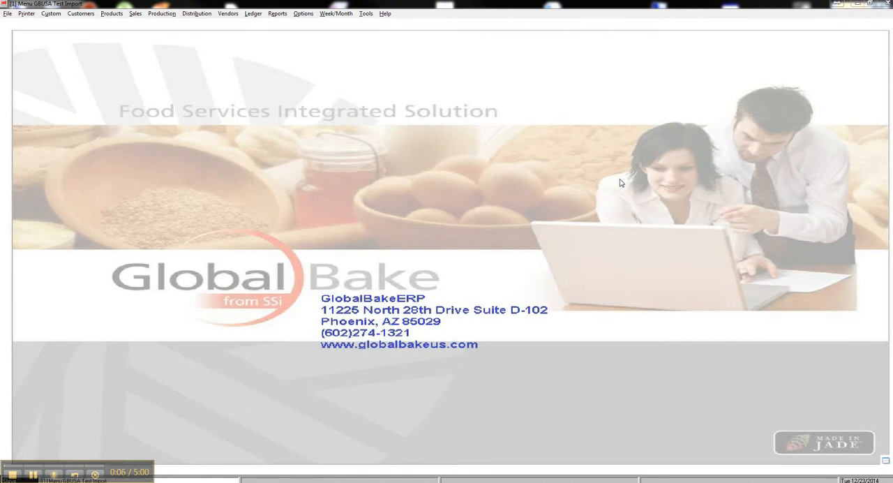
mouse_move(400, 112)
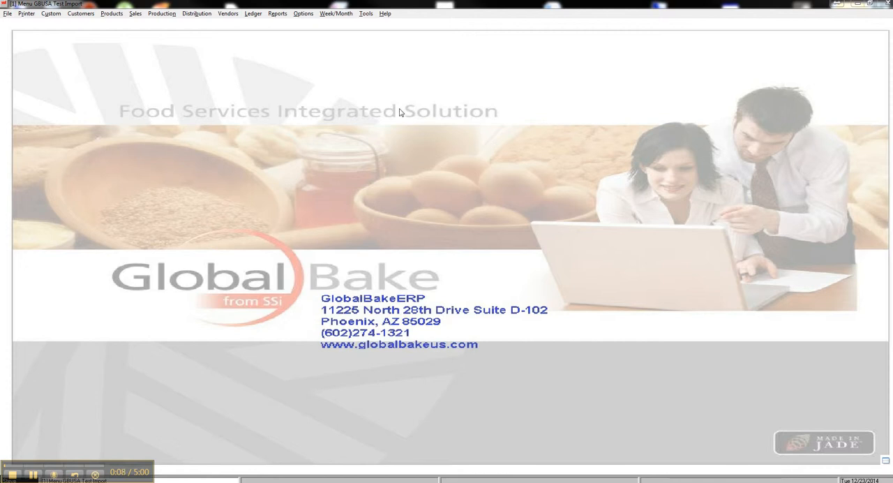
mouse_move(258, 67)
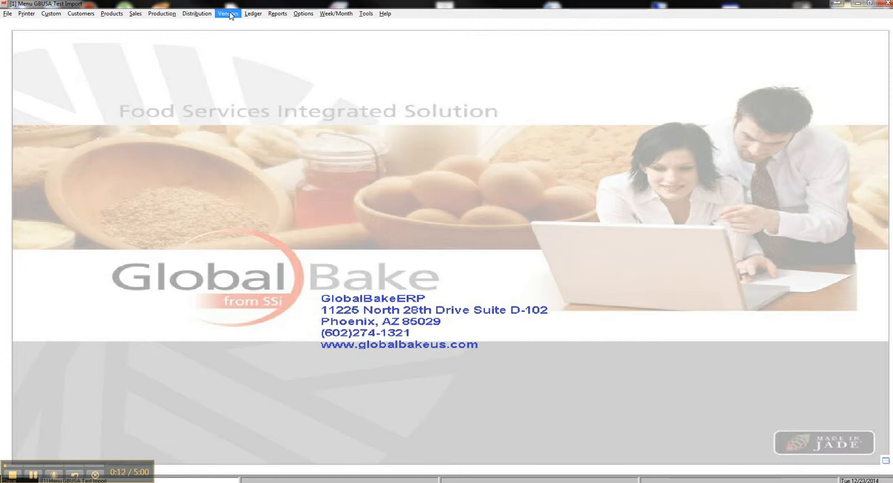
Step: Add a new vendor order from the Vendors order list, reference 2604
click(227, 14)
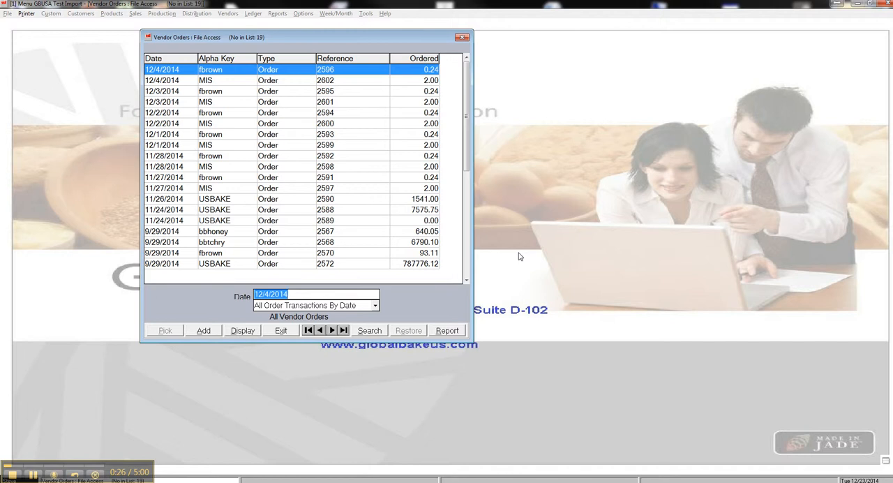
mouse_move(488, 263)
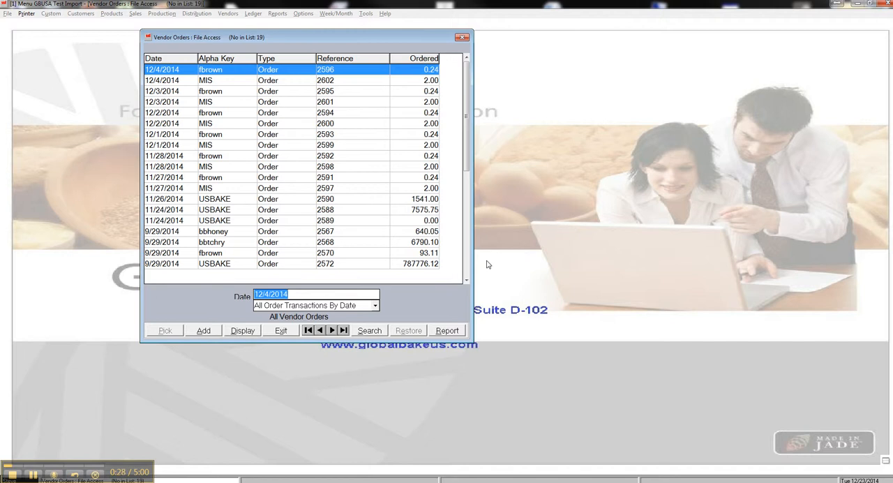
mouse_move(492, 266)
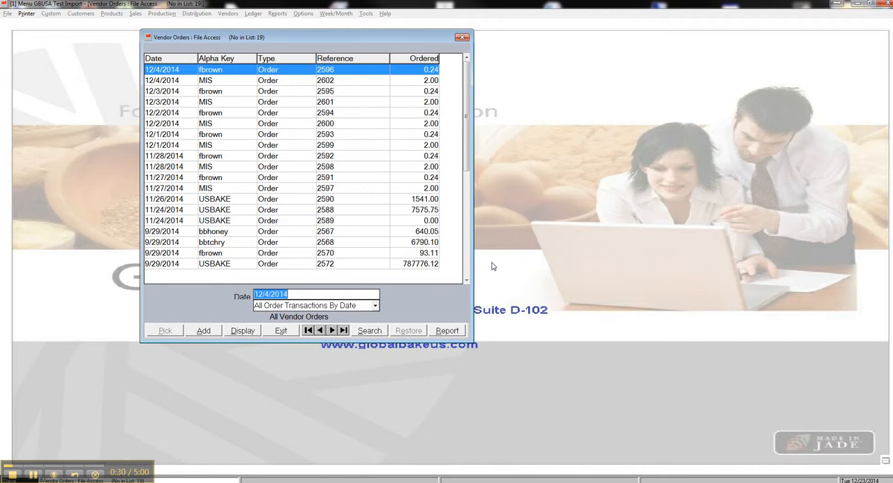
mouse_move(226, 317)
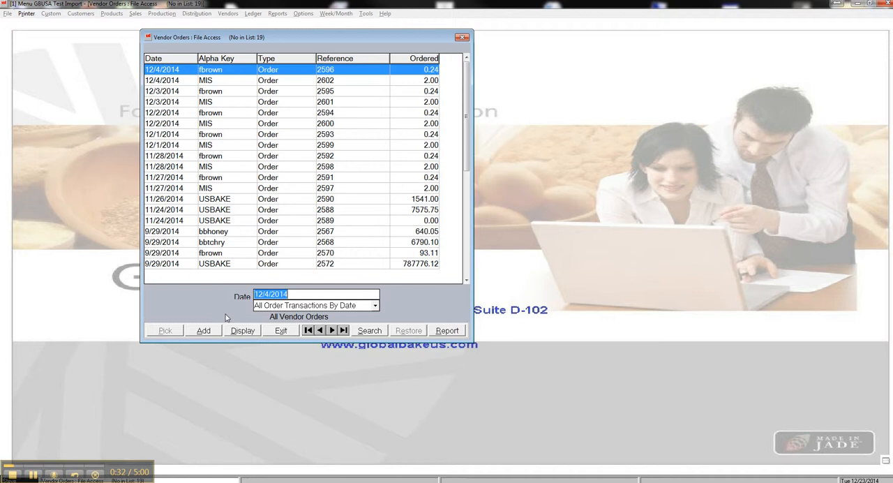
mouse_move(215, 304)
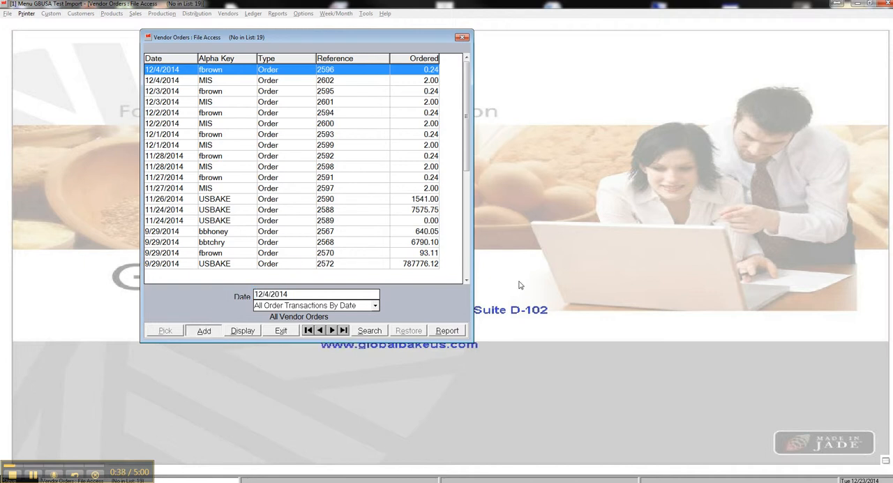
mouse_move(609, 272)
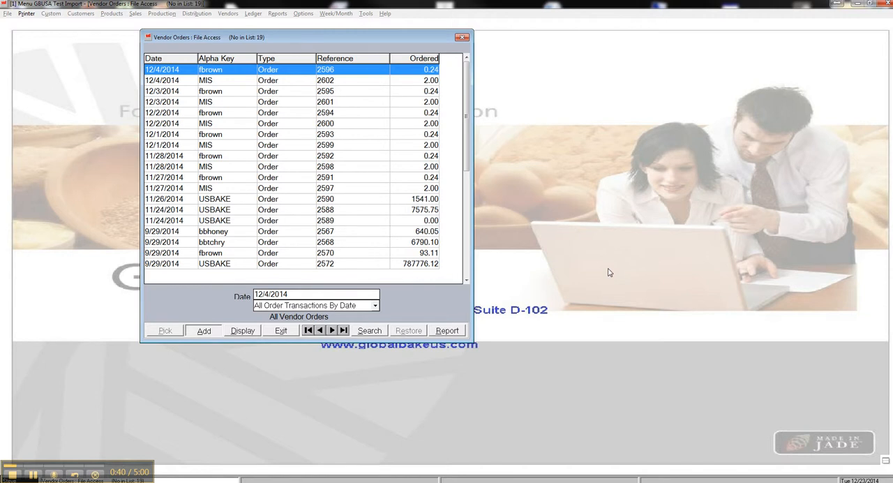
click(203, 331)
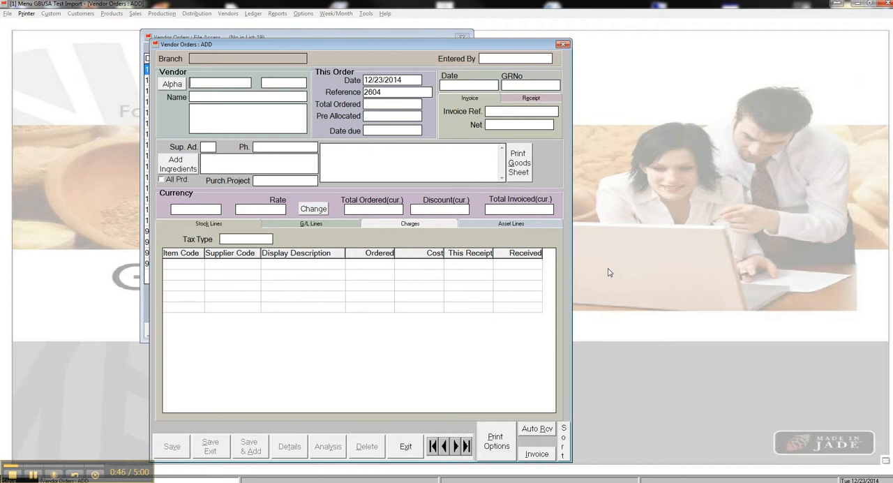
Step: Pick vendor FMUSA (Flour Mills USA) and enter phone 1212
click(220, 83)
text(FMUSA)
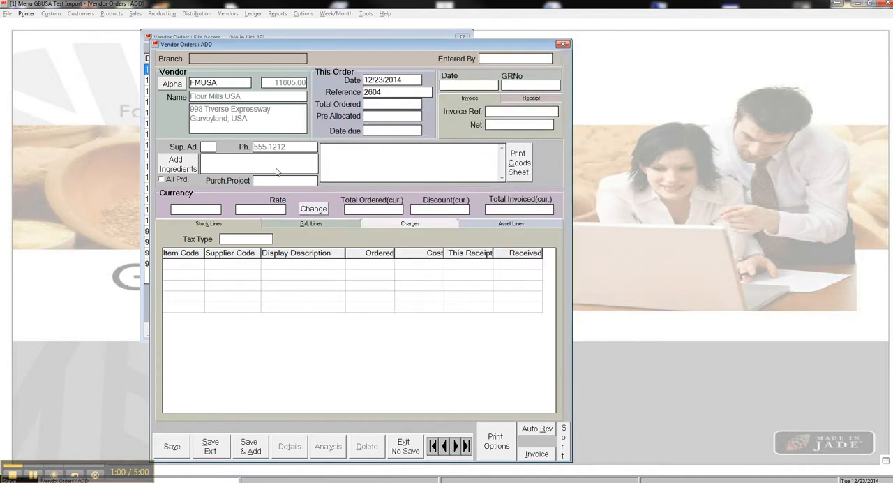
mouse_move(272, 126)
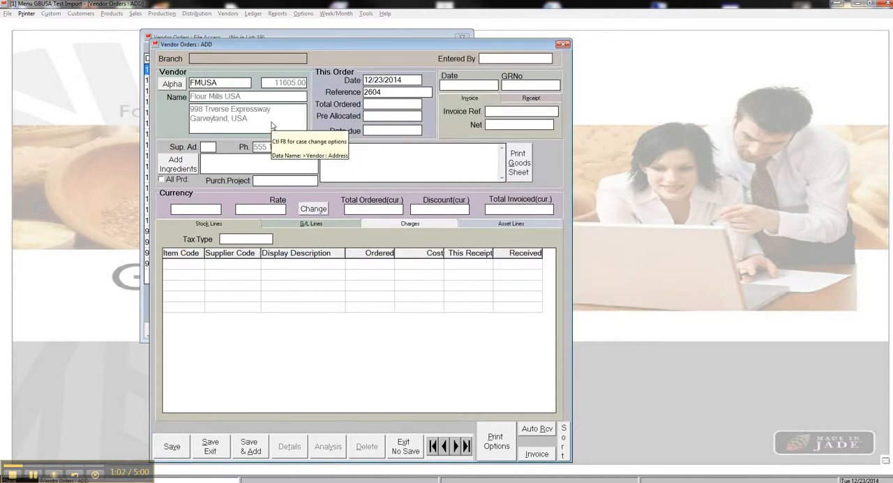
text(1212)
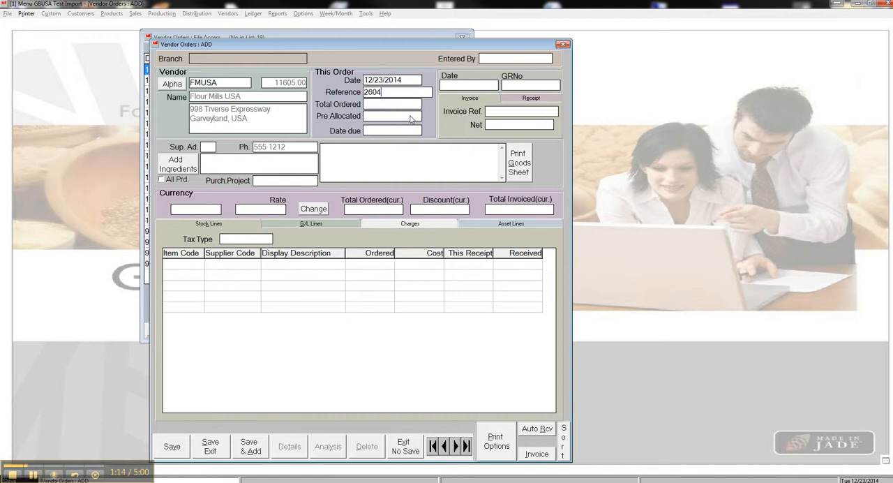
mouse_move(403, 109)
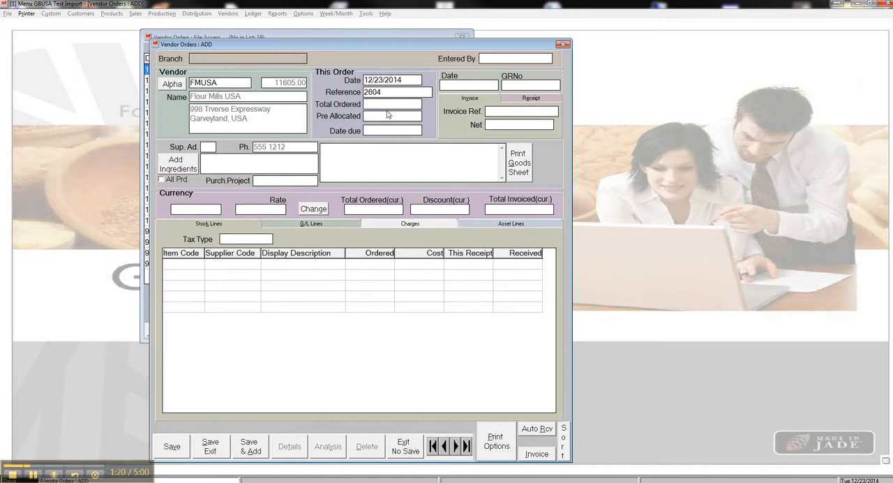
mouse_move(502, 126)
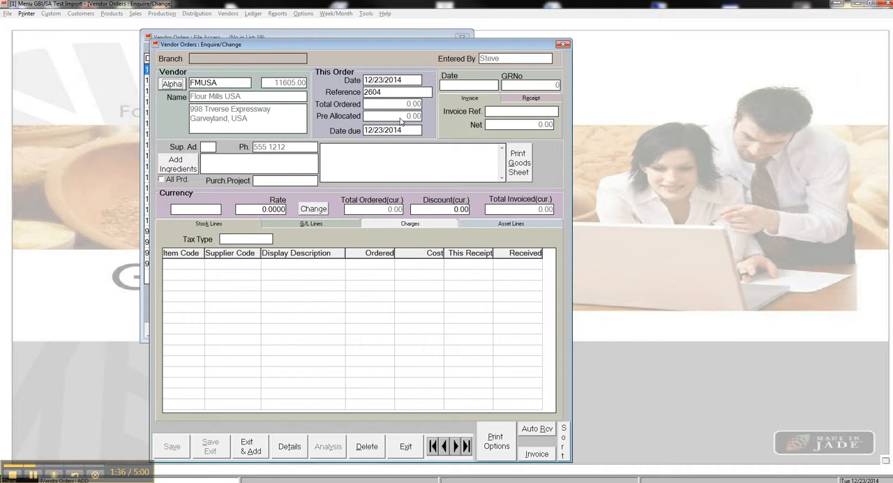
mouse_move(416, 123)
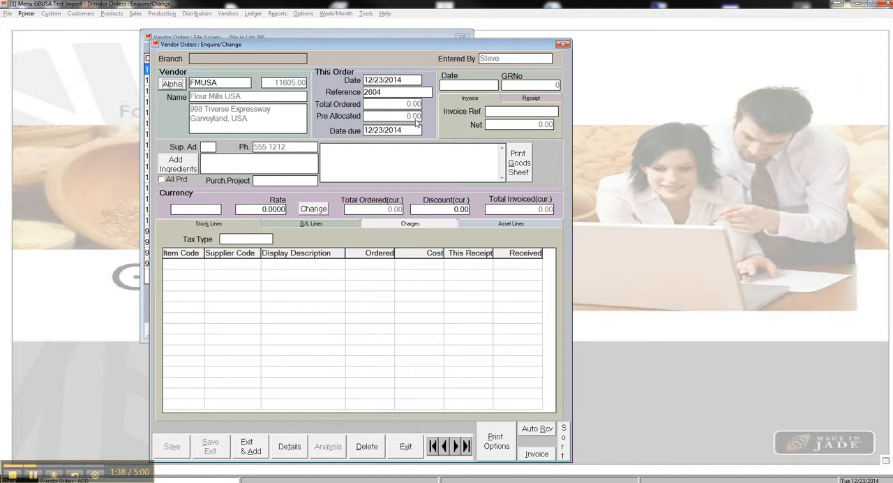
mouse_move(578, 42)
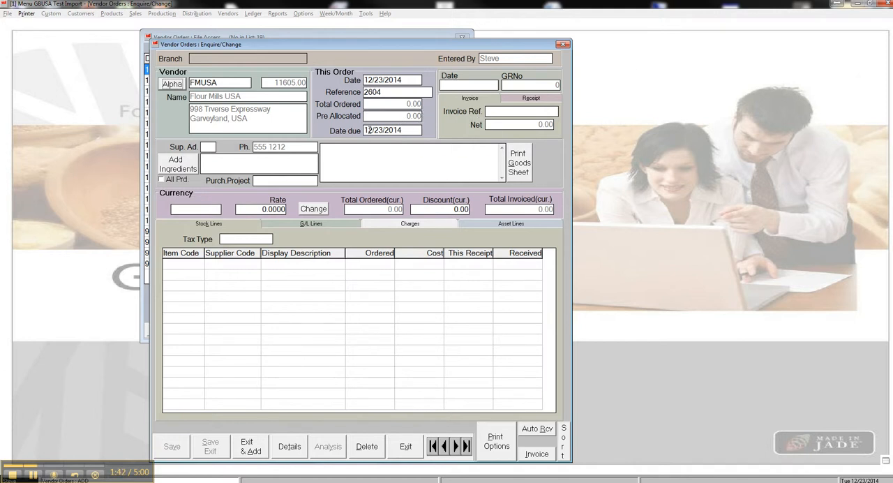
mouse_move(555, 167)
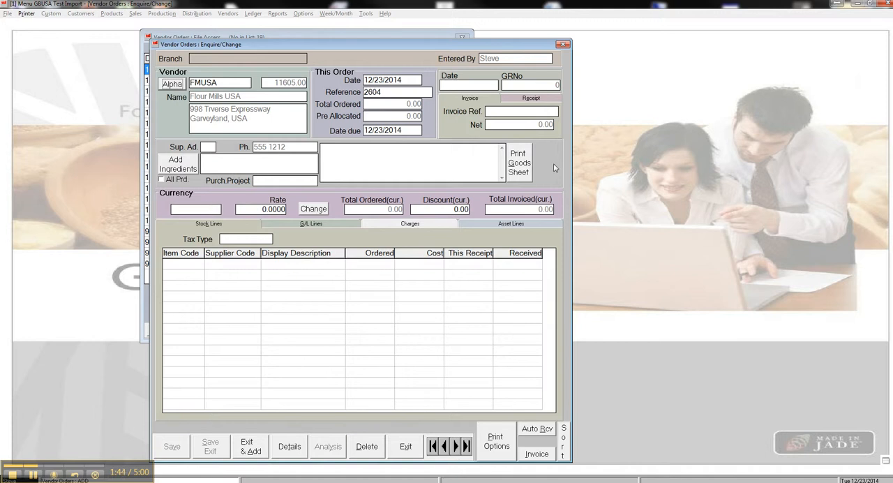
mouse_move(558, 167)
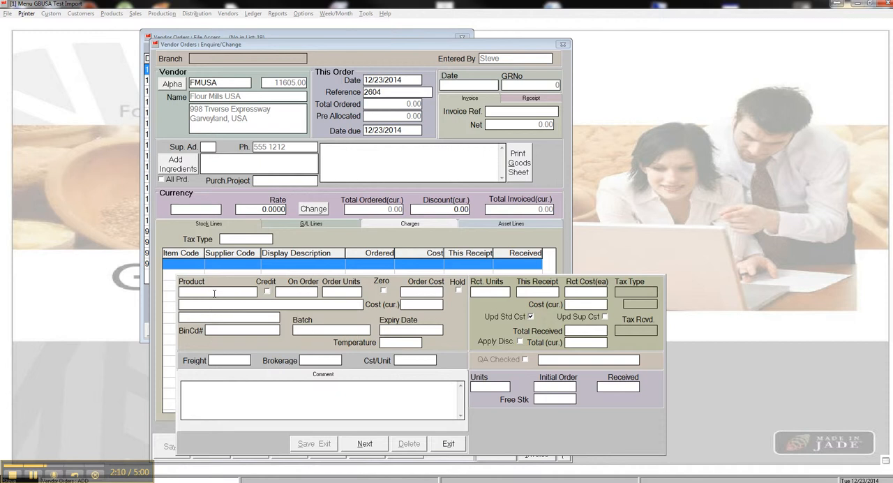
Step: Enter product flr with 2 on order at 1125.75 order cost
text(flr)
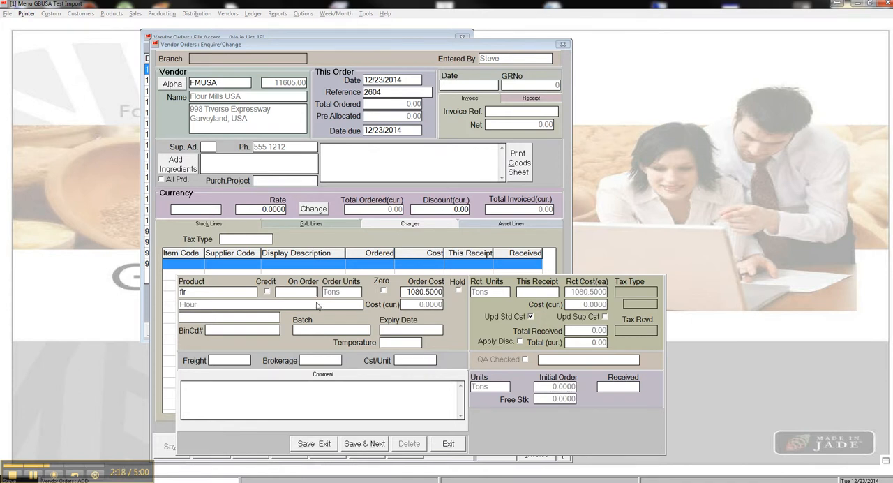
mouse_move(335, 312)
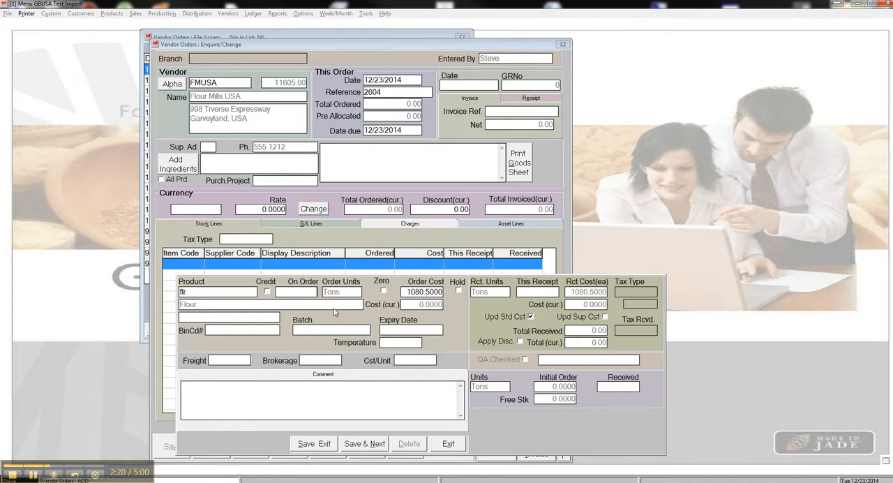
text(2.0000)
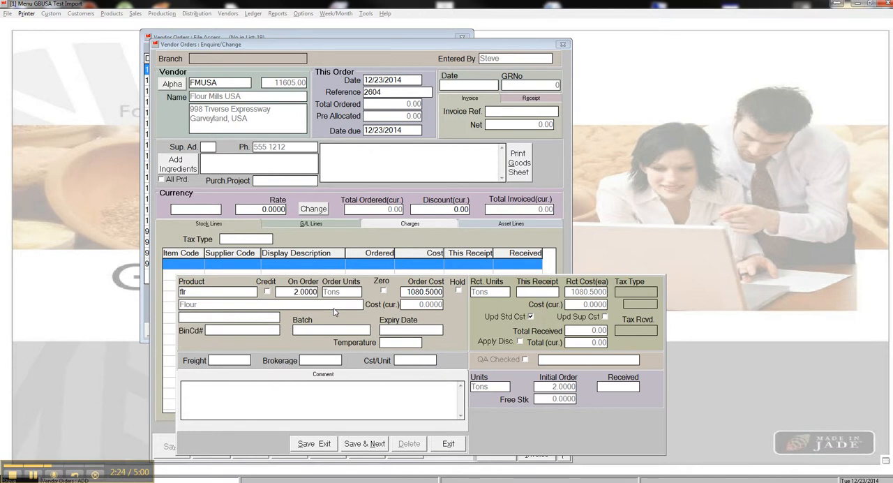
mouse_move(423, 291)
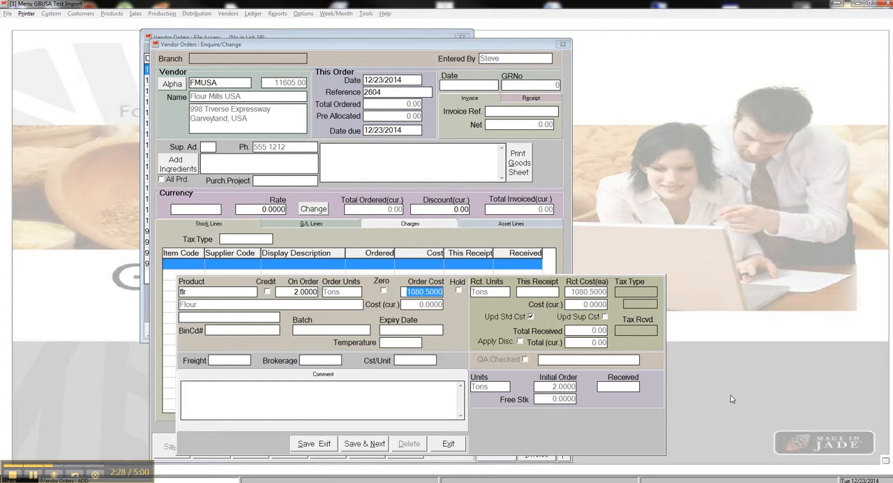
text(1125.75)
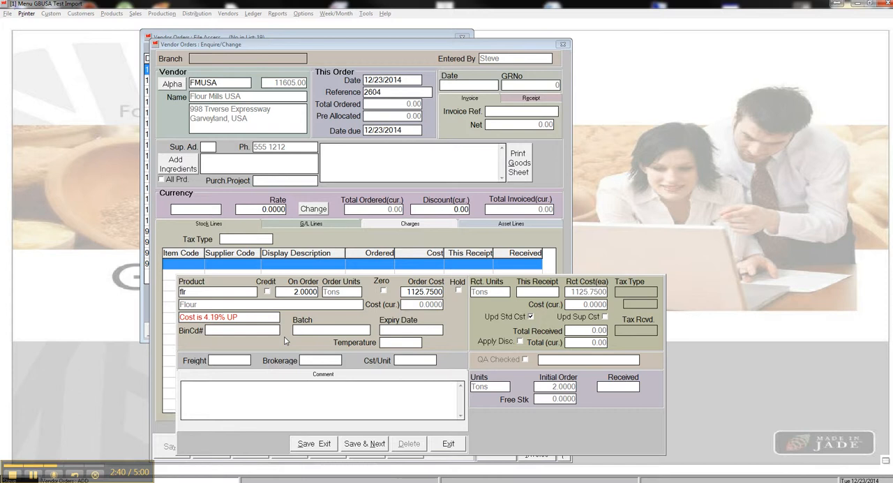
mouse_move(450, 304)
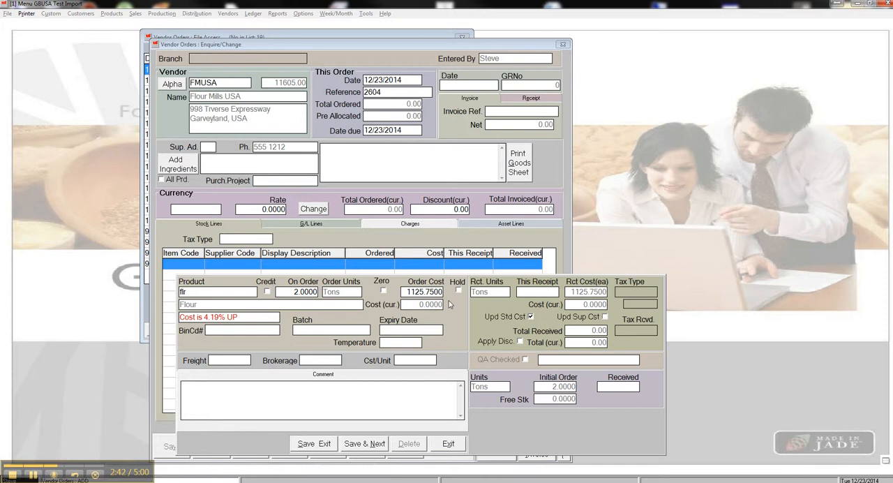
mouse_move(416, 321)
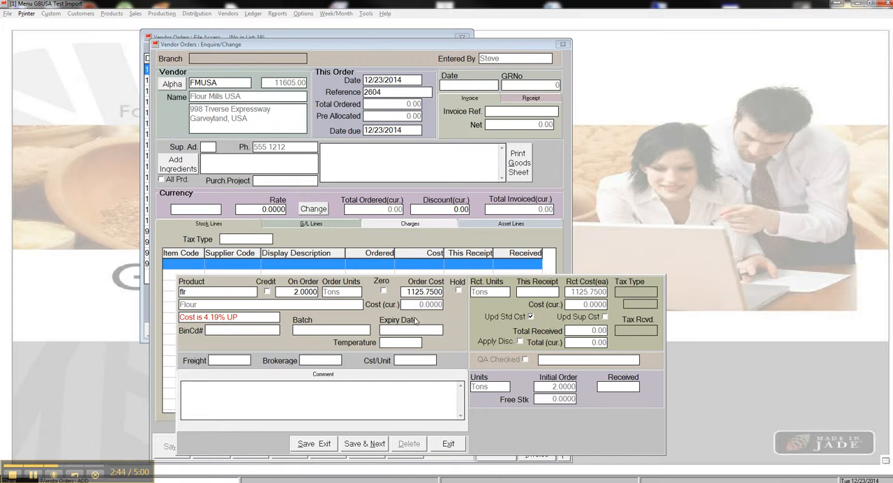
mouse_move(513, 325)
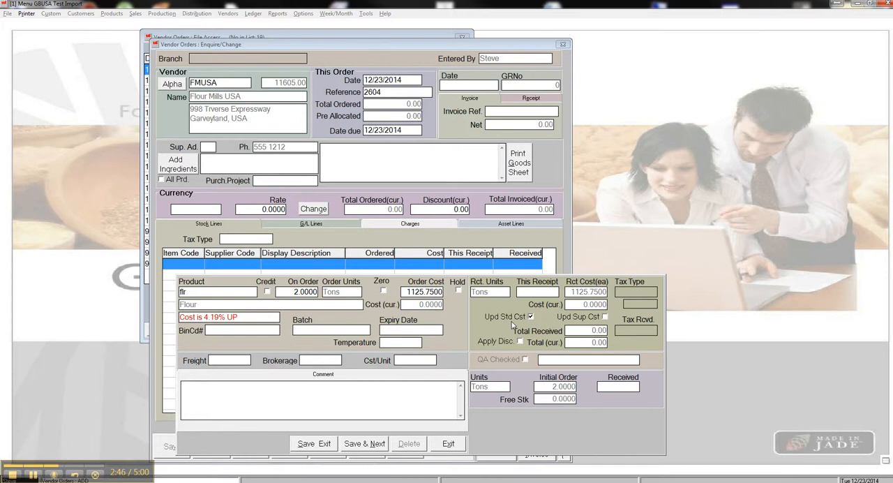
mouse_move(530, 317)
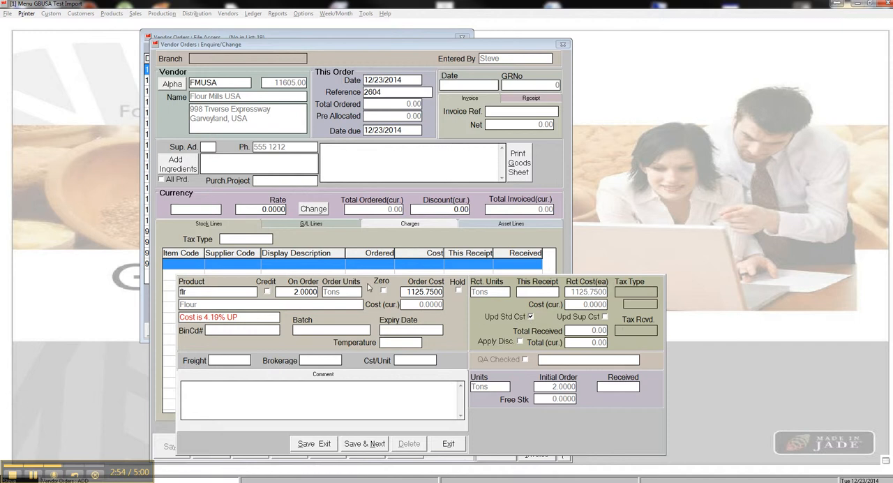
mouse_move(498, 319)
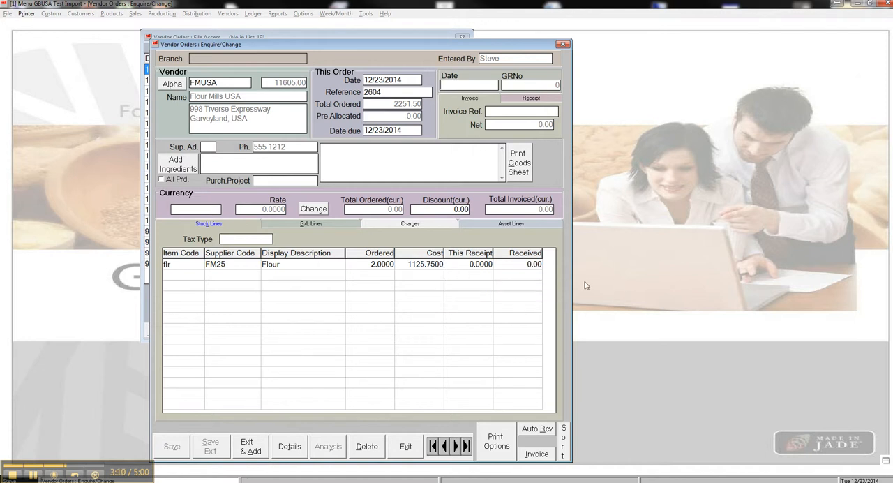
mouse_move(627, 334)
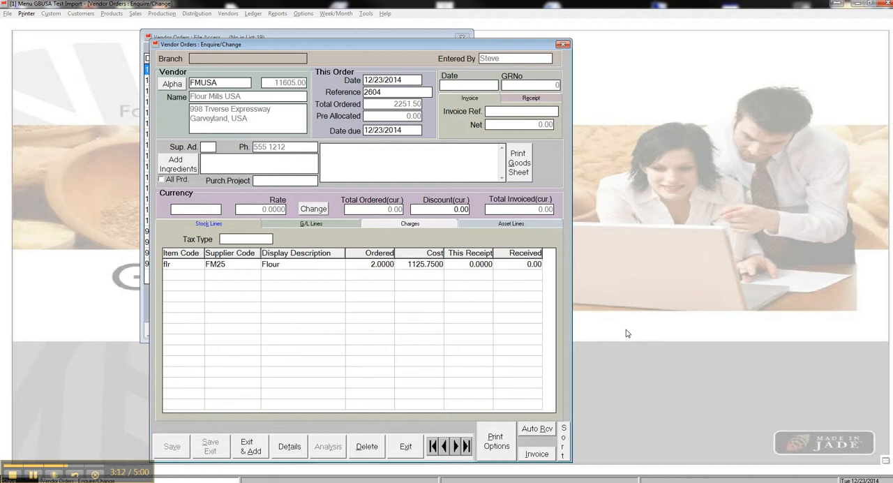
mouse_move(490, 266)
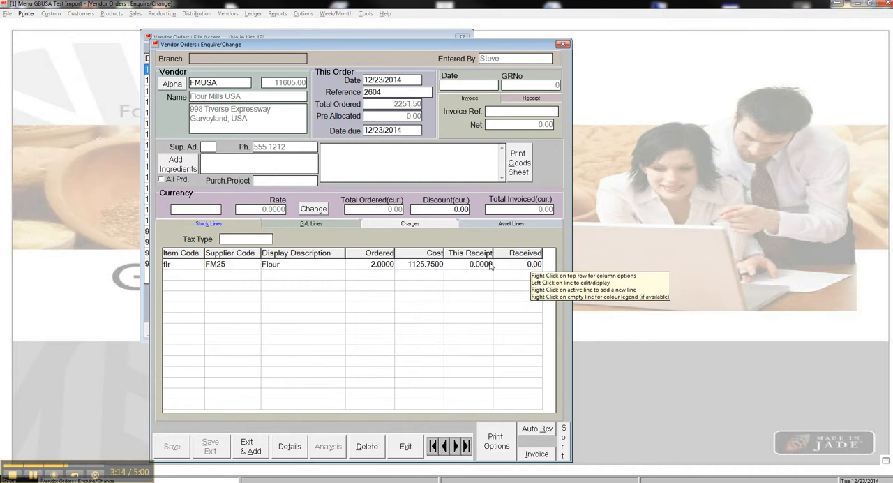
mouse_move(559, 365)
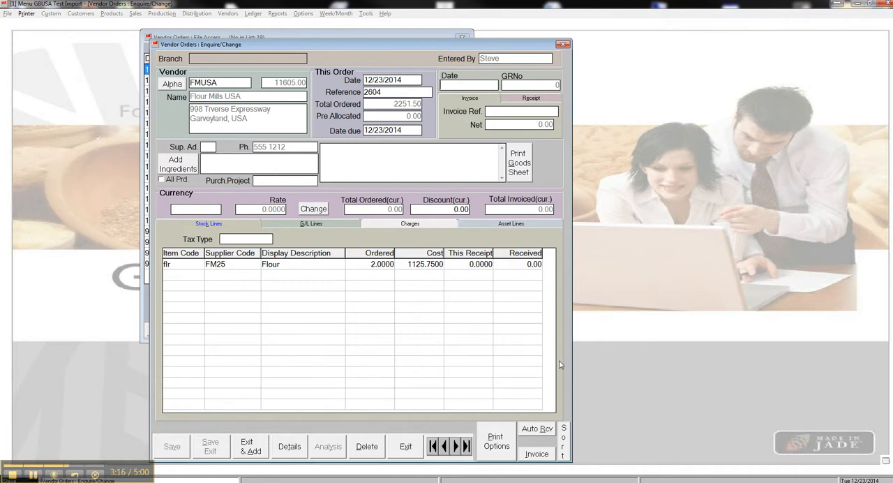
mouse_move(413, 146)
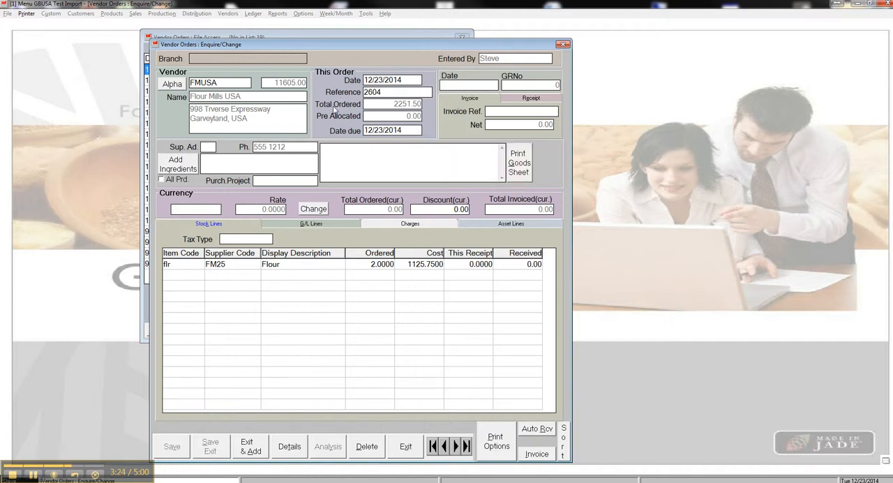
mouse_move(407, 116)
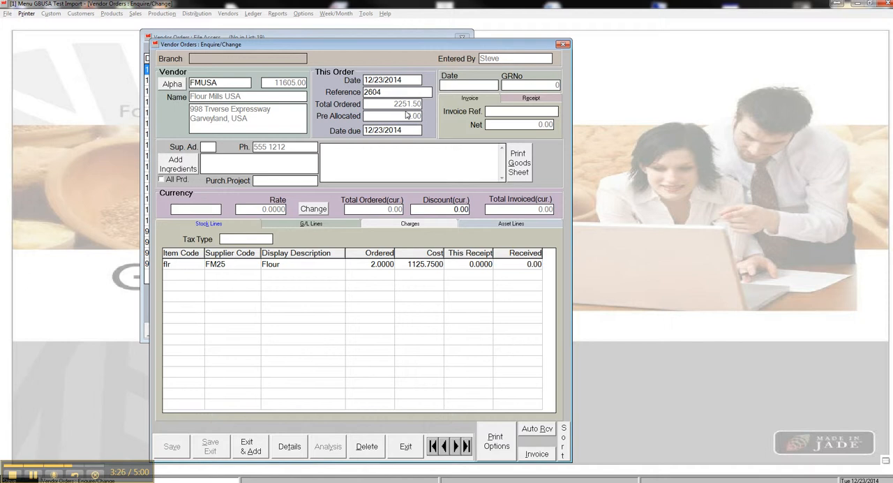
mouse_move(433, 117)
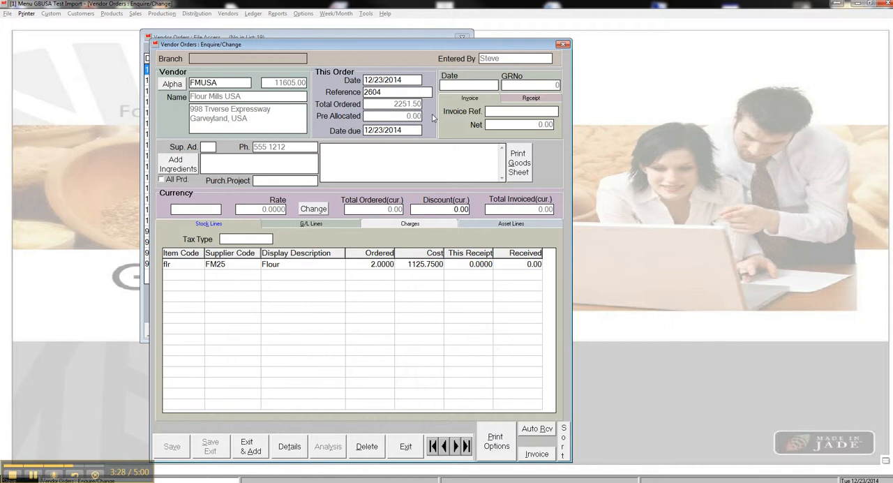
mouse_move(433, 131)
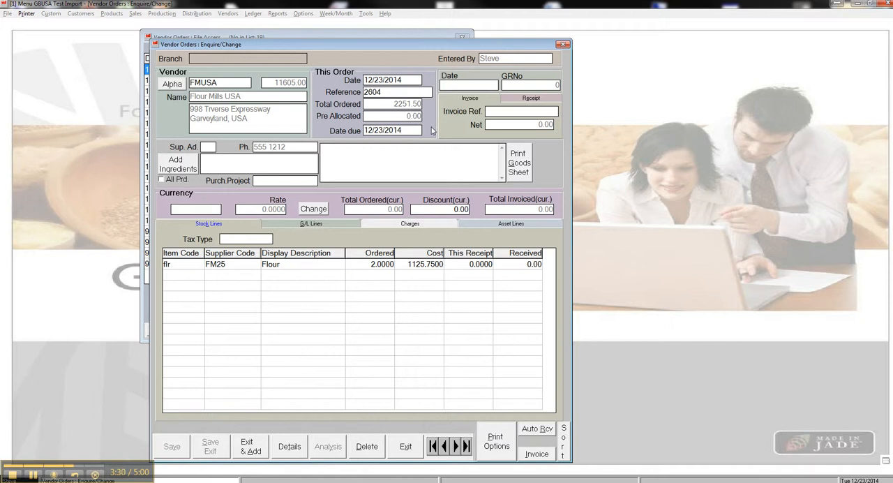
mouse_move(290, 400)
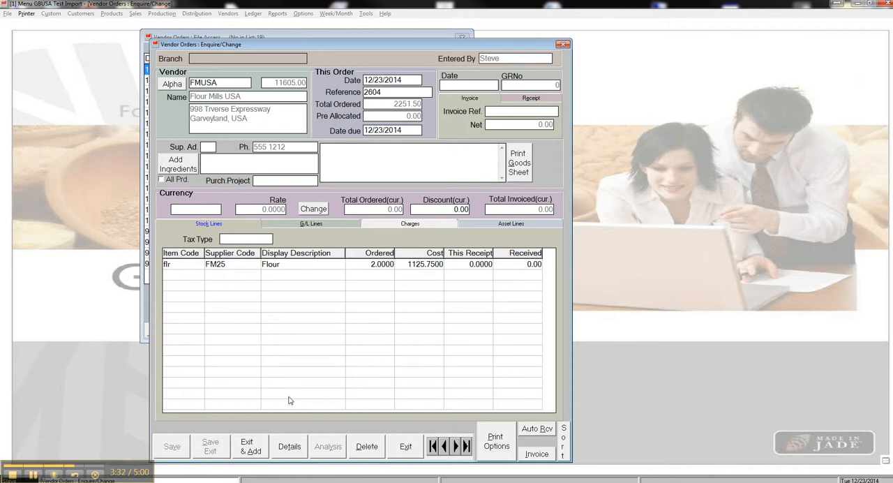
mouse_move(215, 177)
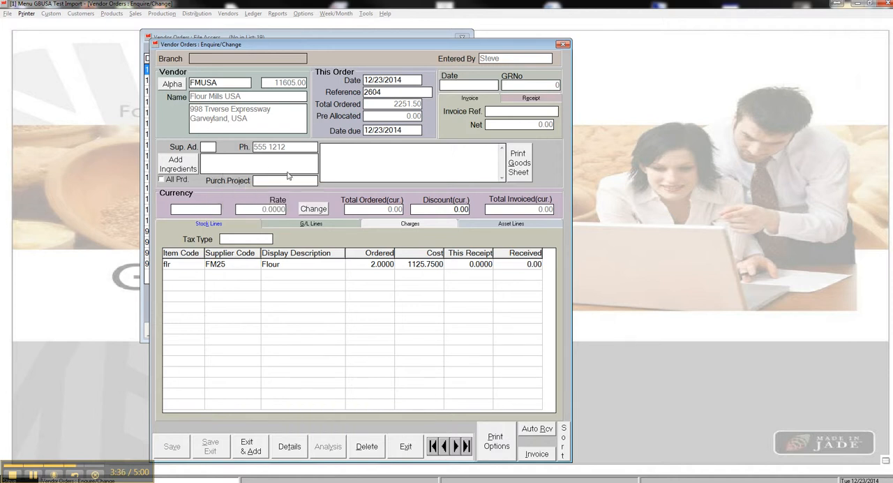
mouse_move(542, 372)
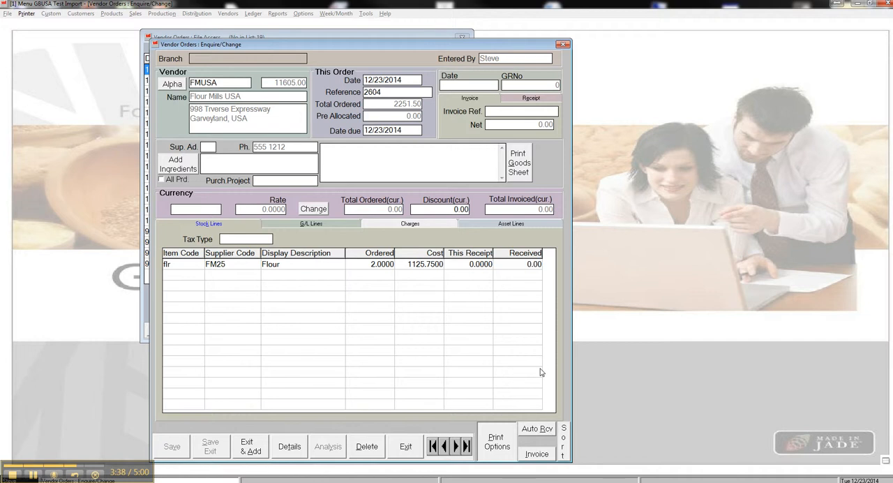
mouse_move(518, 320)
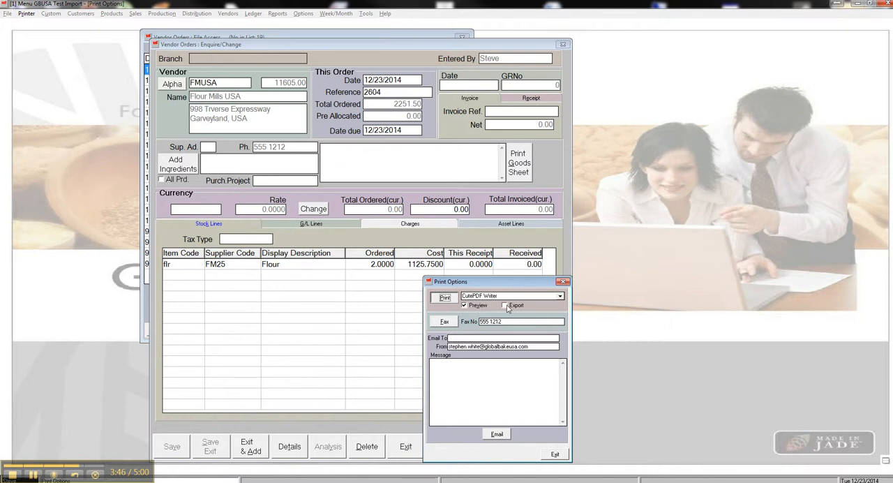
Step: Preview the purchase order for 2604, scroll through it, and close the preview
click(444, 298)
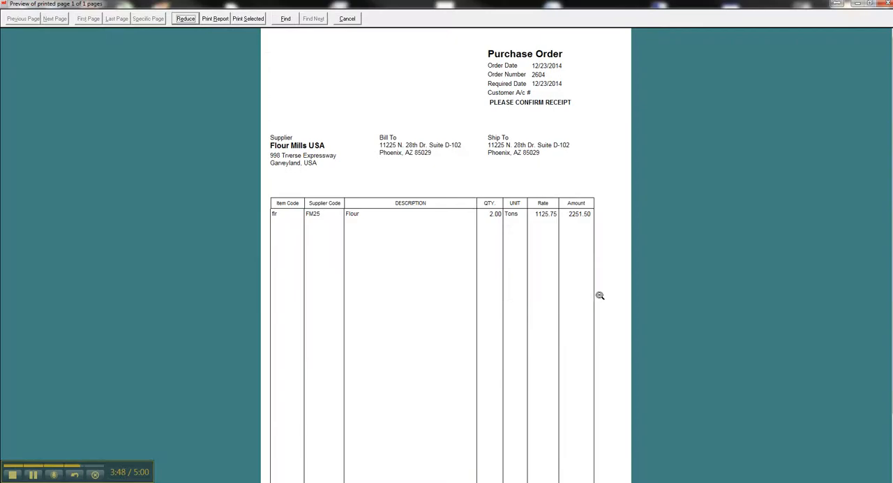
scroll(down, 3)
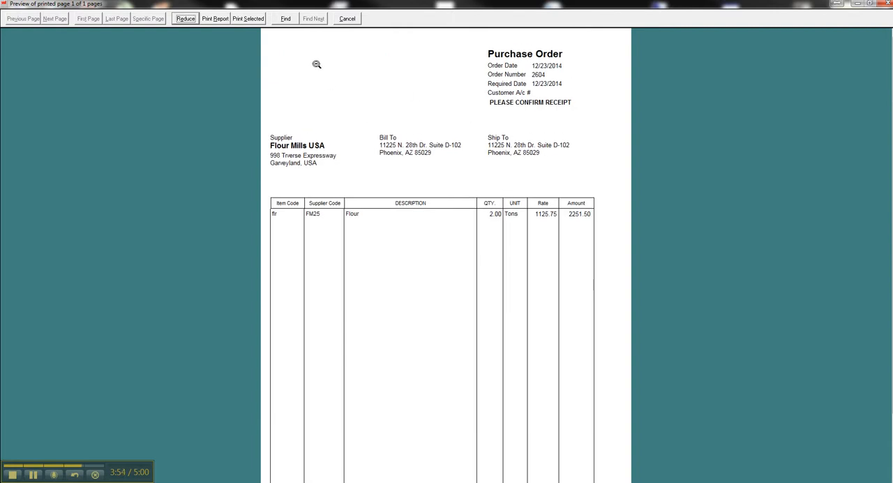
mouse_move(343, 37)
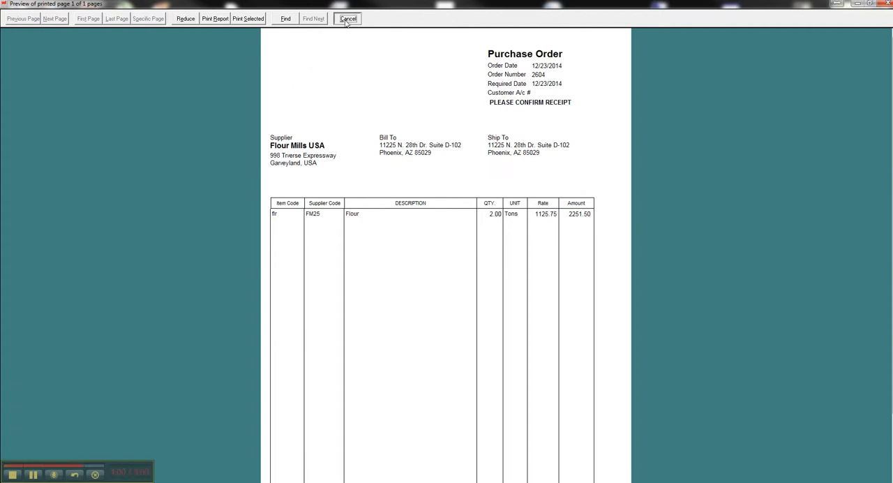
click(347, 18)
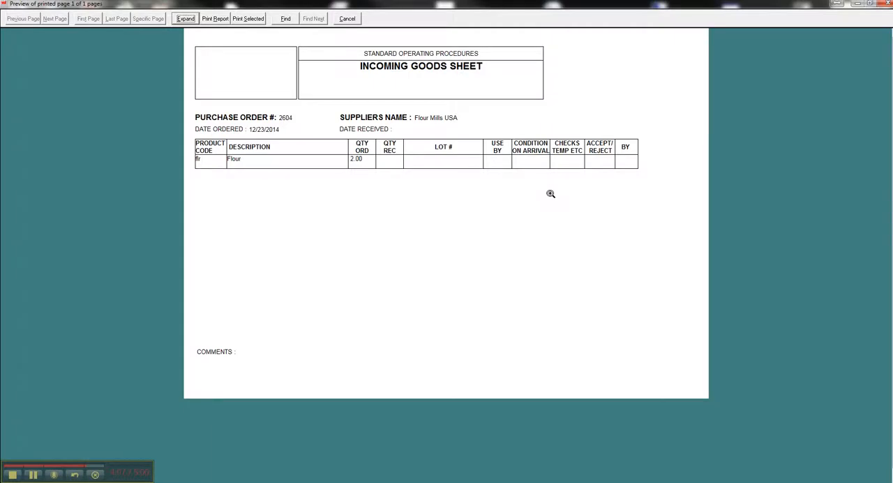
Step: Expand the incoming goods sheet preview listing 2.00 flour from Flour Mills USA
click(185, 19)
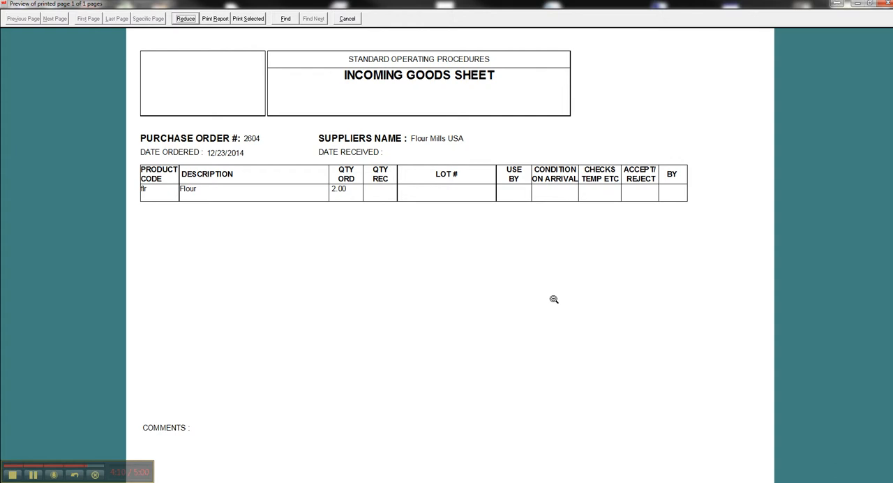
mouse_move(205, 200)
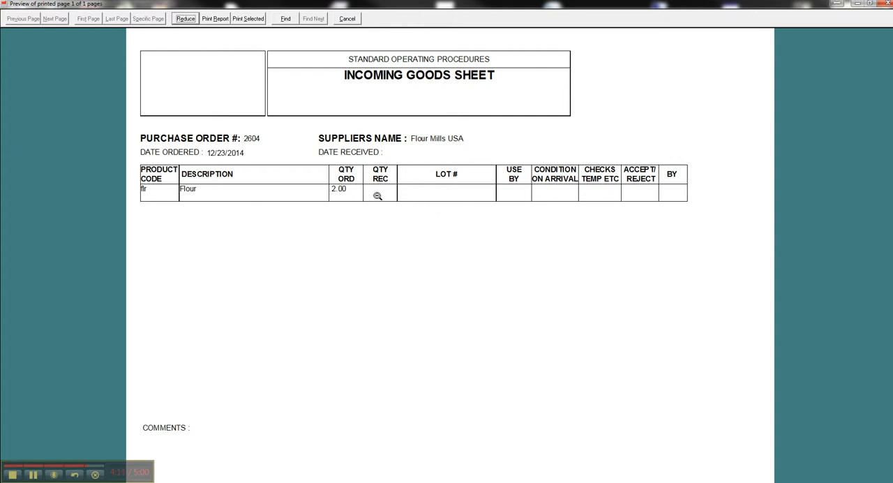
mouse_move(679, 192)
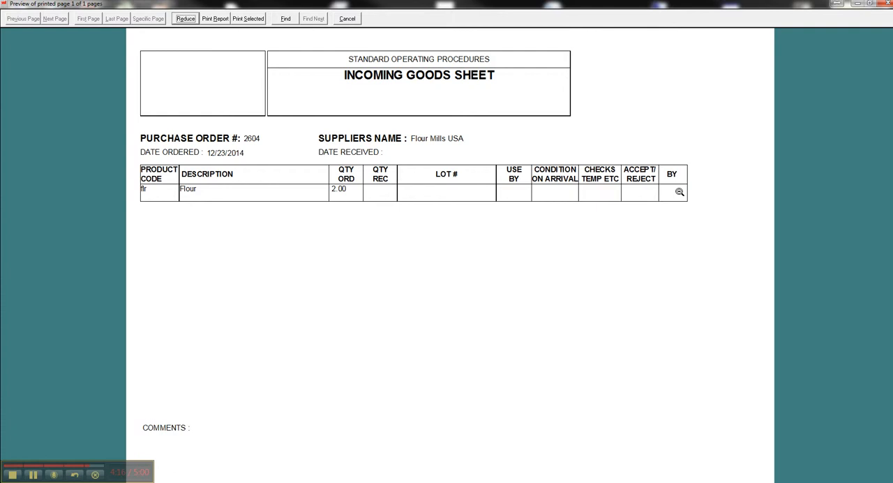
mouse_move(671, 196)
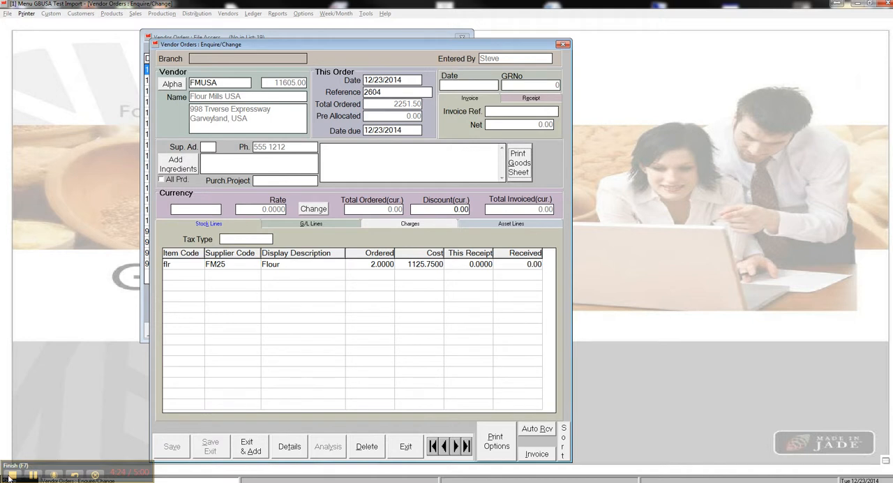
mouse_move(10, 421)
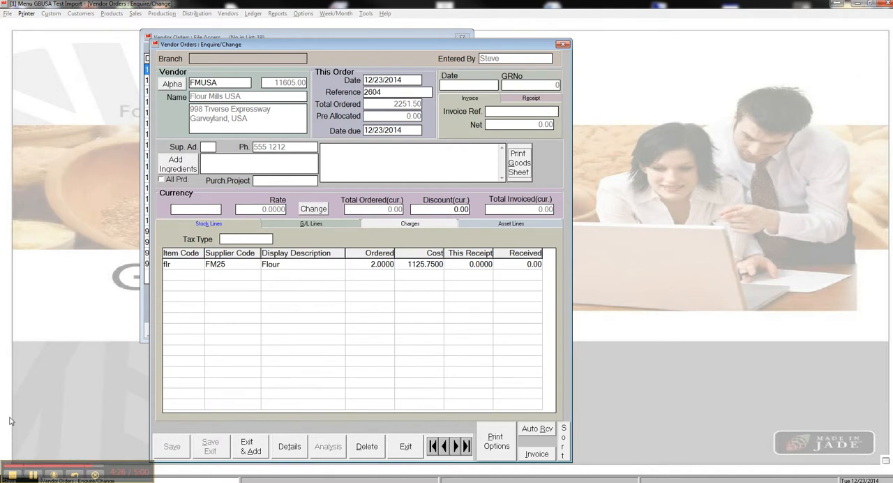